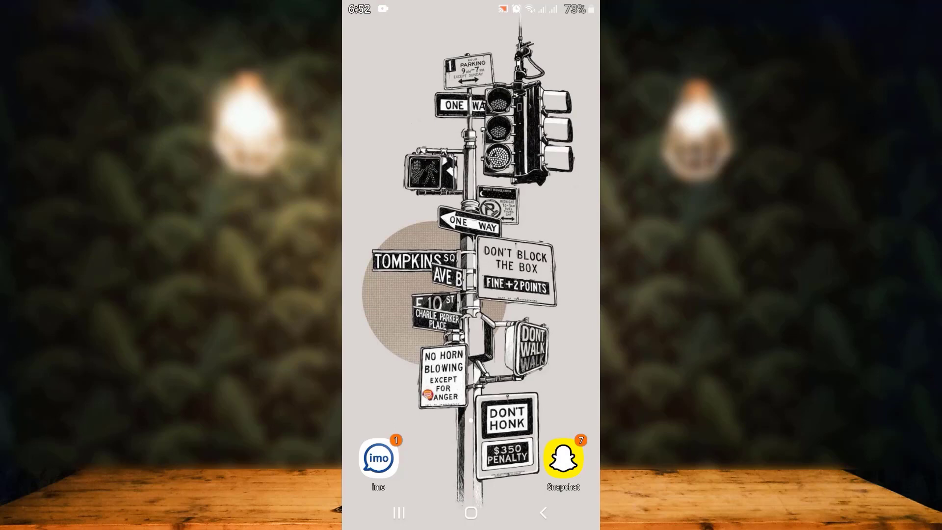
Step: Launch imo from its home-screen icon to reach the chats list
{"action": "left_click", "coordinate": [378, 458]}
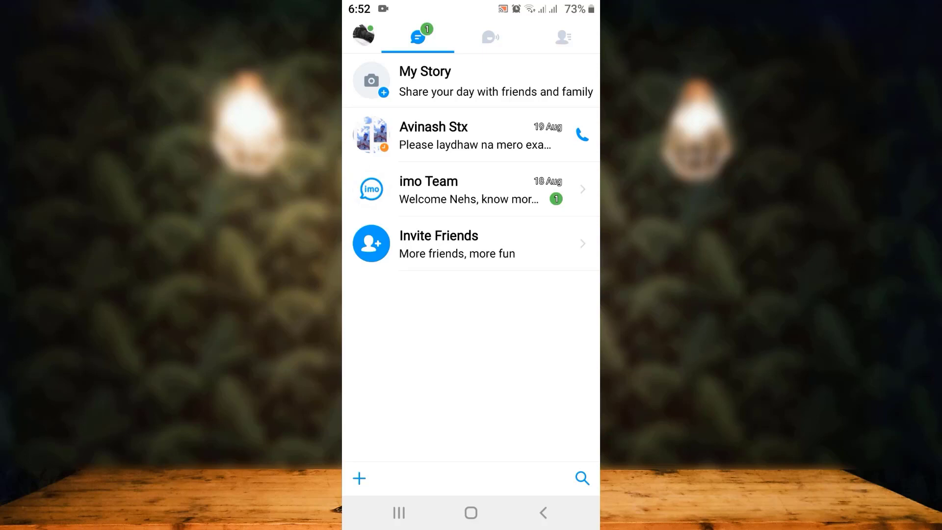
Step: Open the + menu offering group chat, Add Friends and QR scan
{"action": "left_click", "coordinate": [359, 479]}
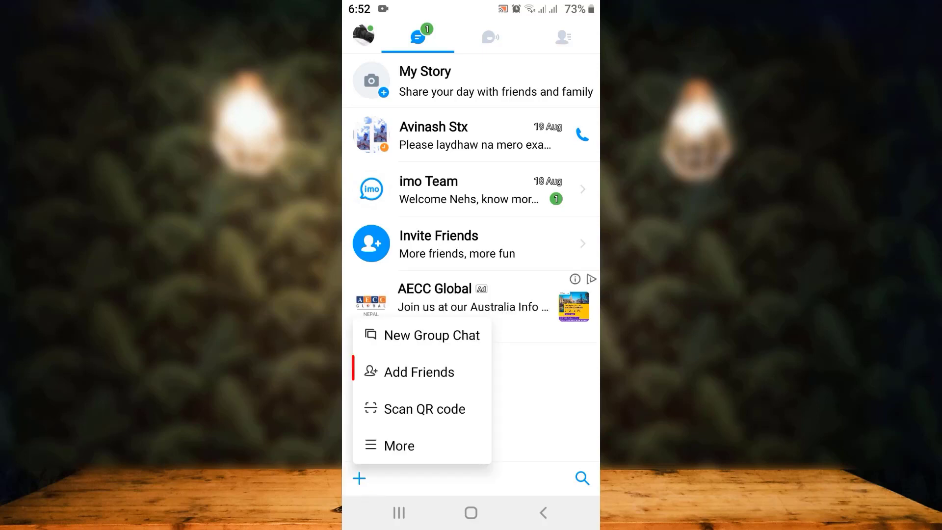
Step: Choose Add Friends and view the 'People who added me' list
{"action": "left_click", "coordinate": [421, 372]}
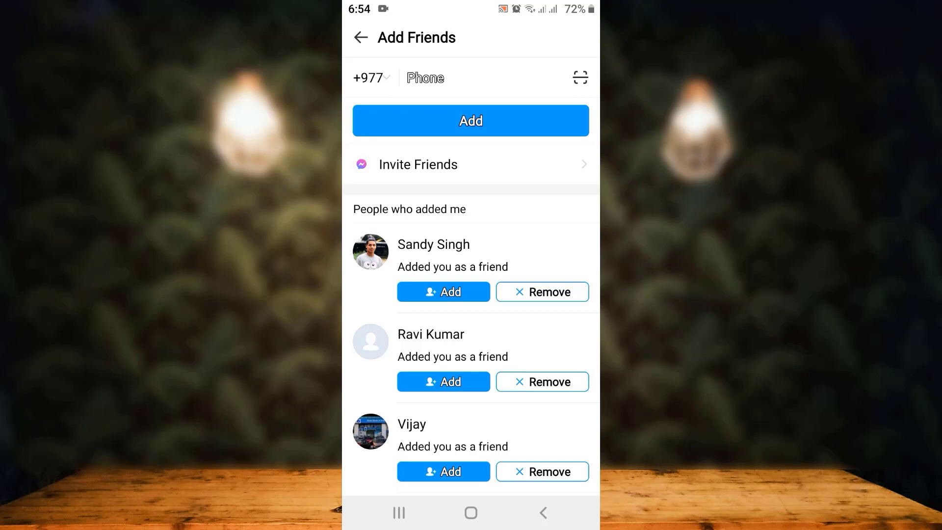
{"action": "left_click", "coordinate": [541, 292]}
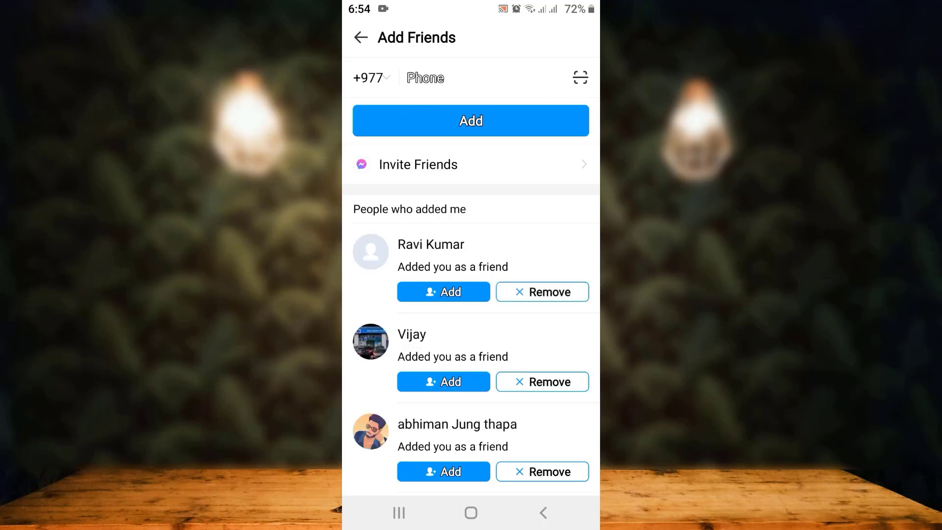